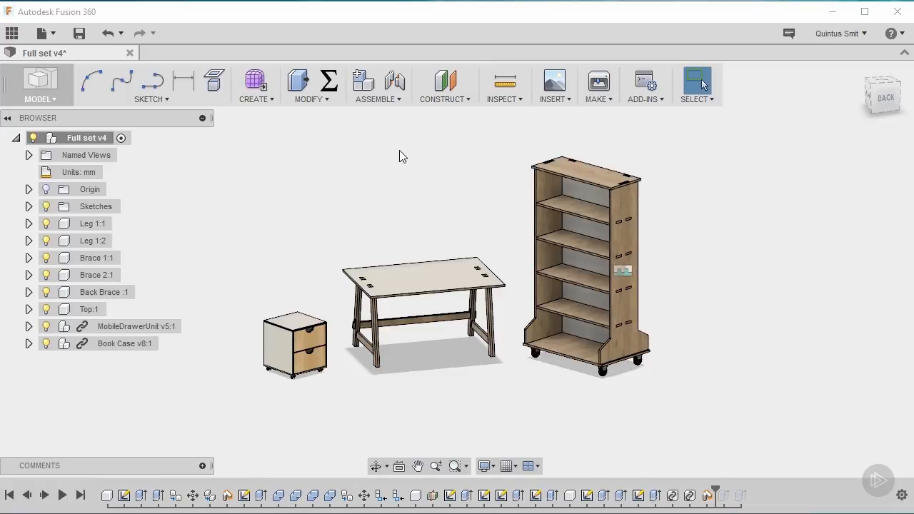
pyautogui.moveTo(386, 153)
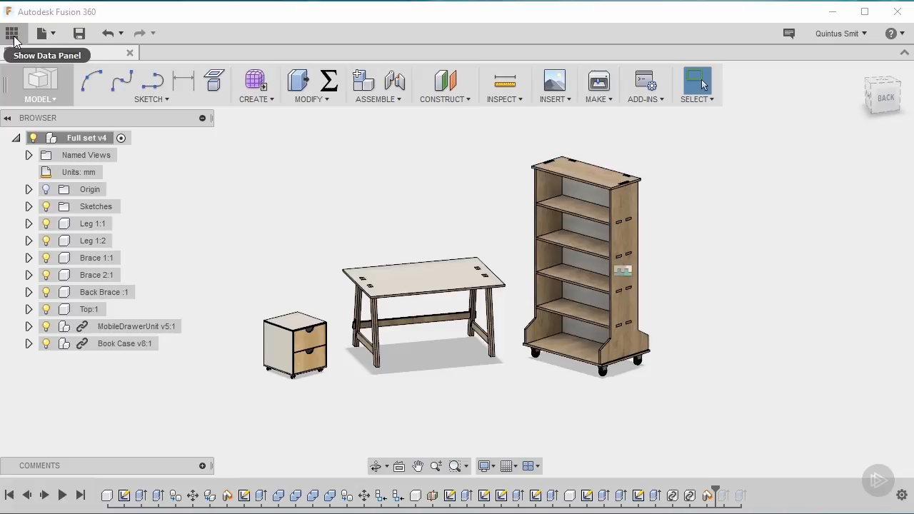
# Step: From the Wood Furniture project, close the Full set v4 design discarding unsaved changes
pyautogui.click(11, 32)
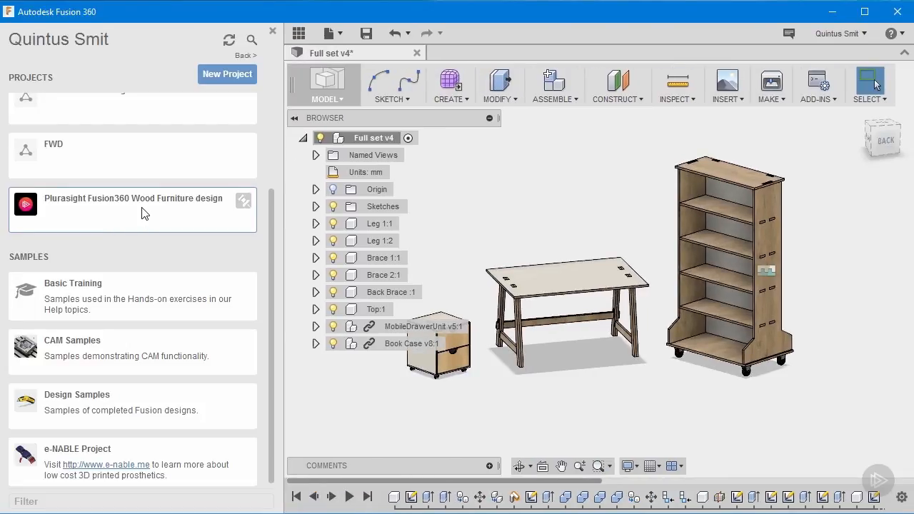
pyautogui.doubleClick(133, 197)
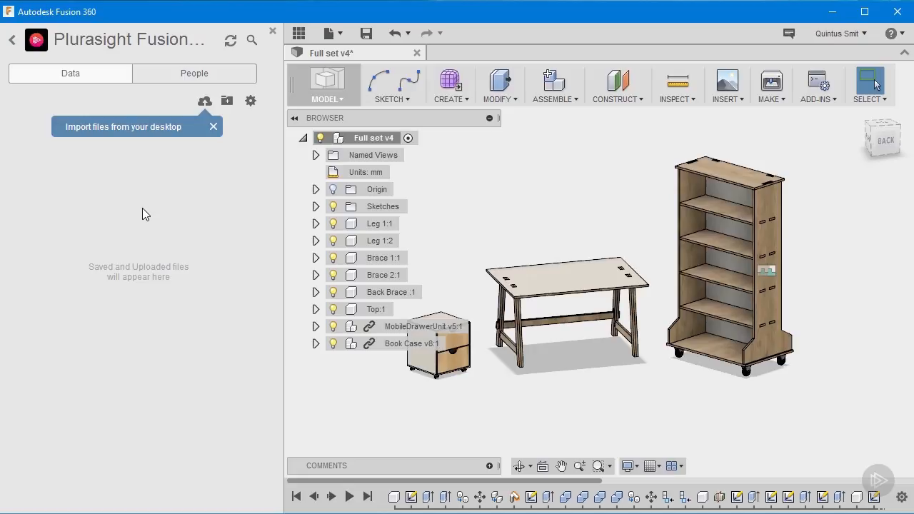
pyautogui.moveTo(463, 190)
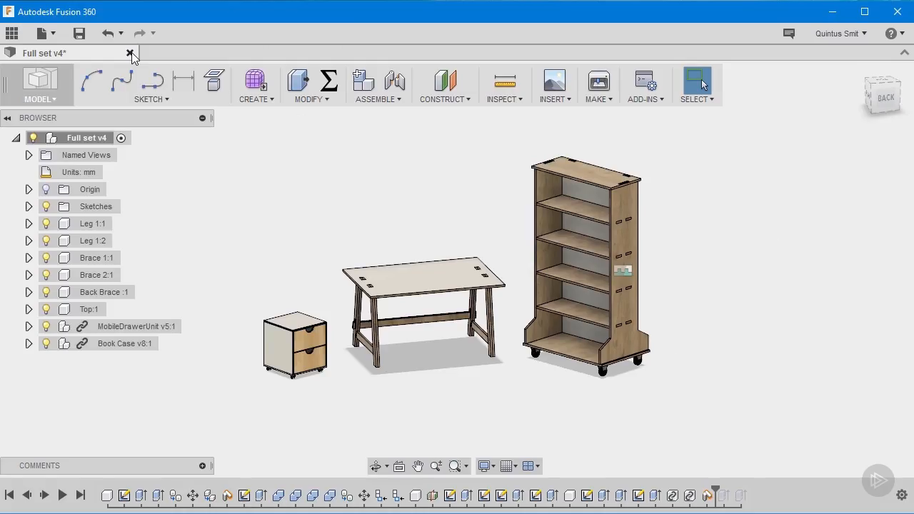
pyautogui.click(132, 53)
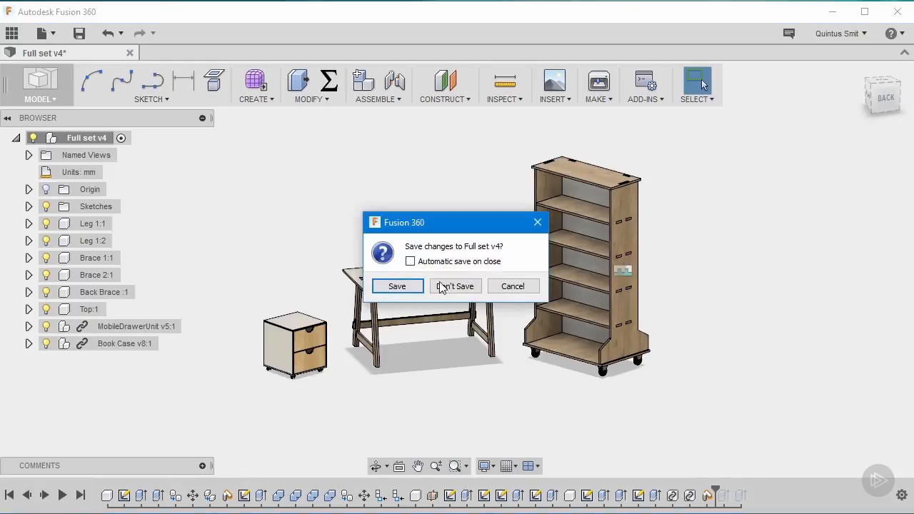
pyautogui.click(454, 286)
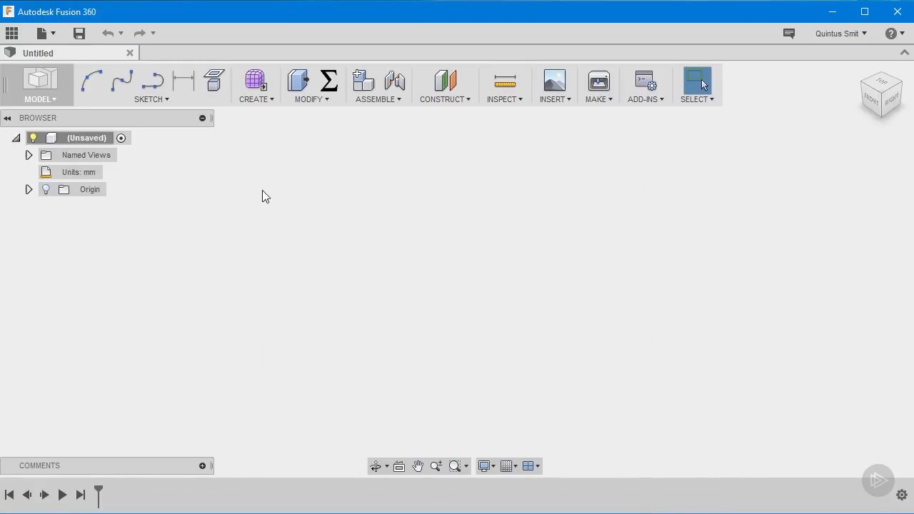
pyautogui.moveTo(108, 60)
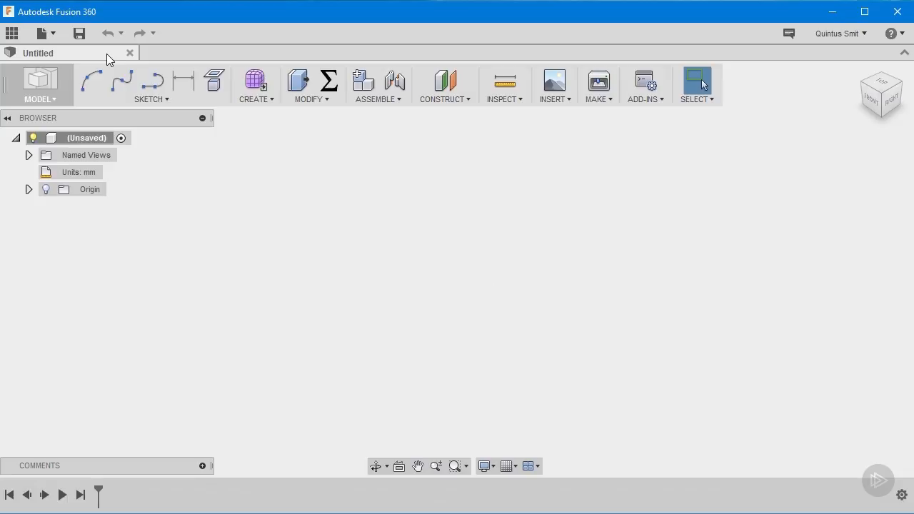
pyautogui.moveTo(77, 53)
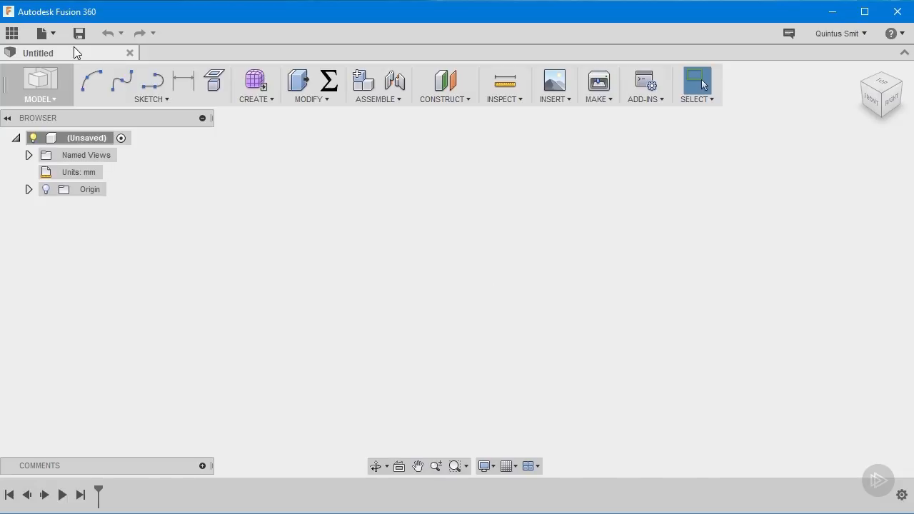
# Step: Start a new empty design and select its root in the Browser
pyautogui.click(40, 33)
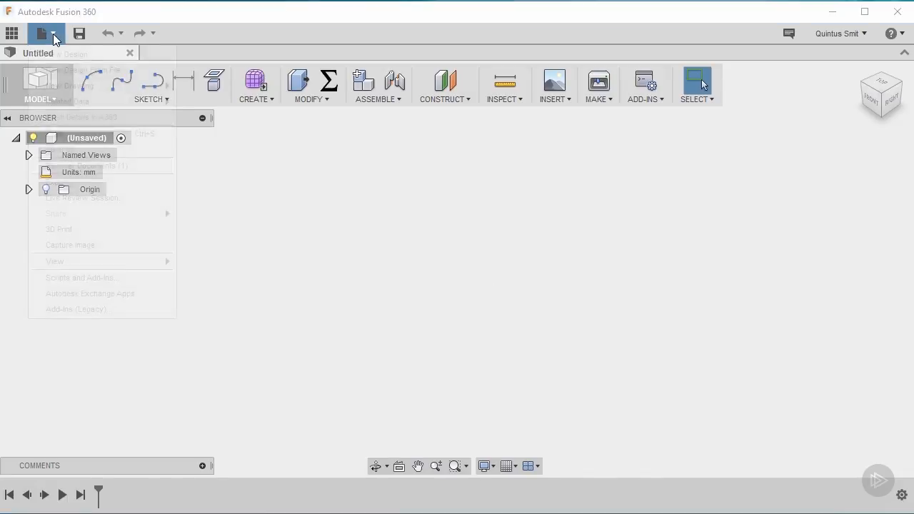
pyautogui.click(40, 33)
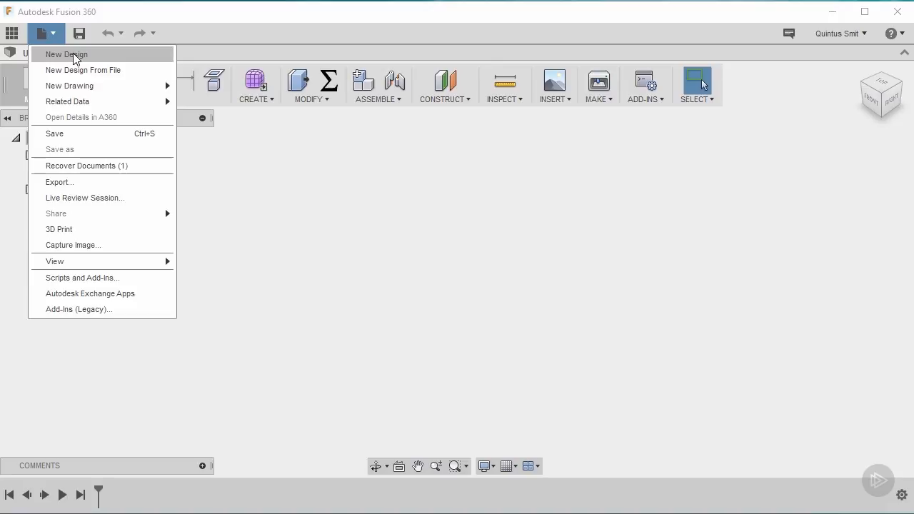
pyautogui.click(66, 54)
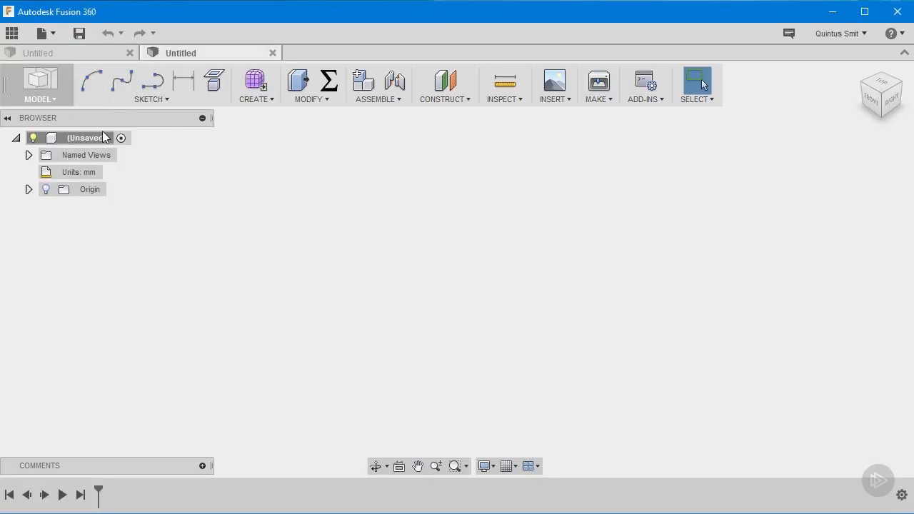
pyautogui.moveTo(160, 189)
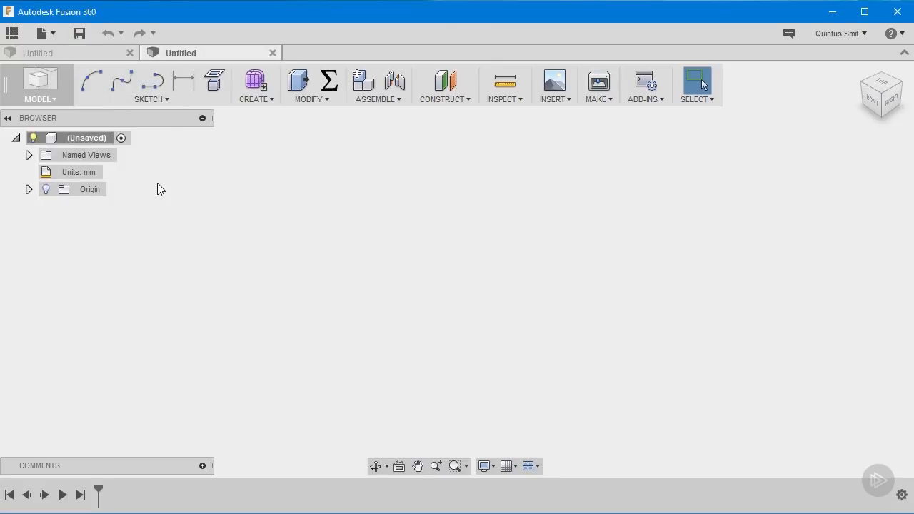
pyautogui.moveTo(386, 189)
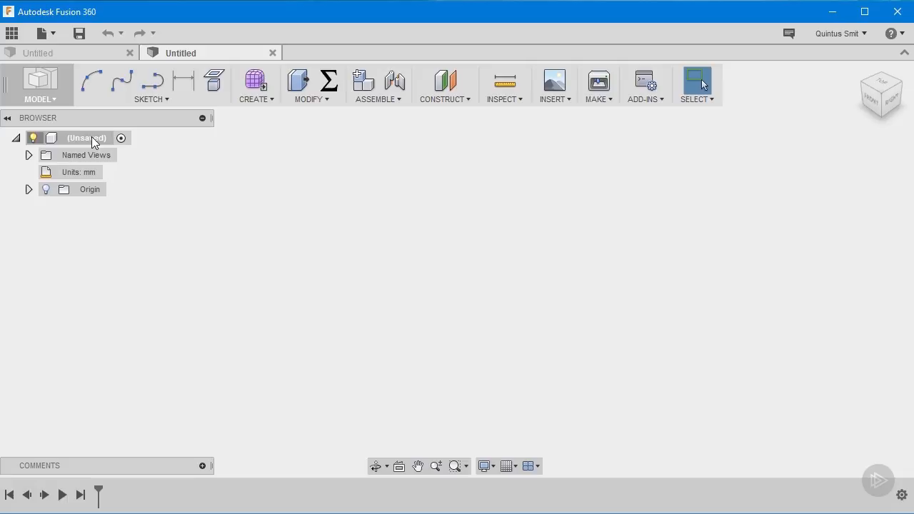
pyautogui.click(86, 137)
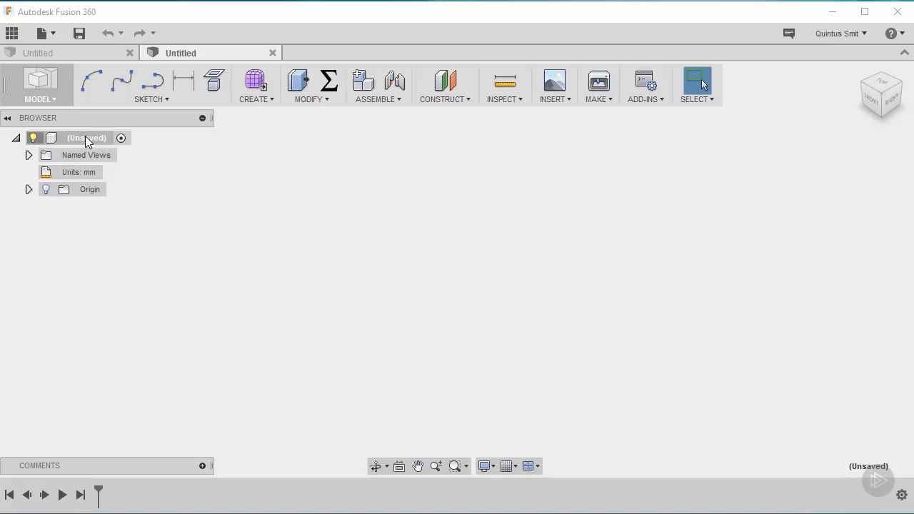
# Step: Add a new component under the design root and rename Component1 to bookCaseSide
pyautogui.rightClick(85, 137)
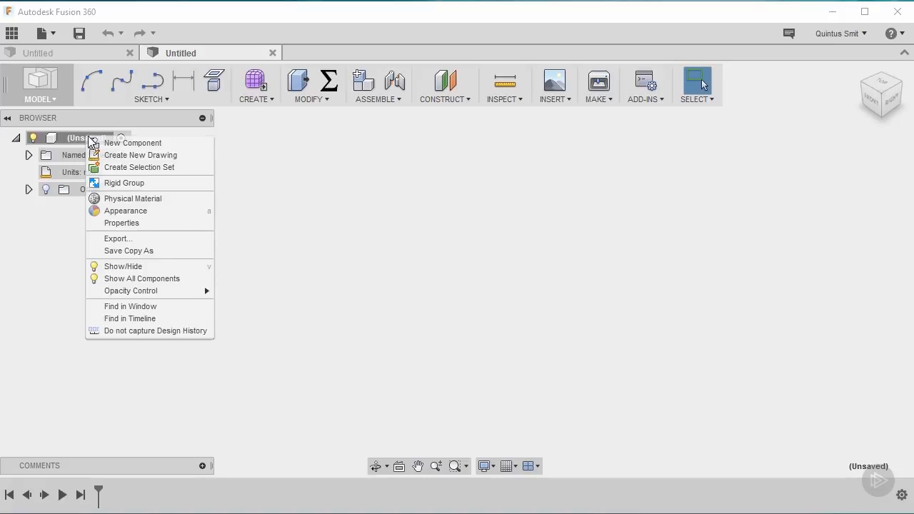
pyautogui.click(131, 143)
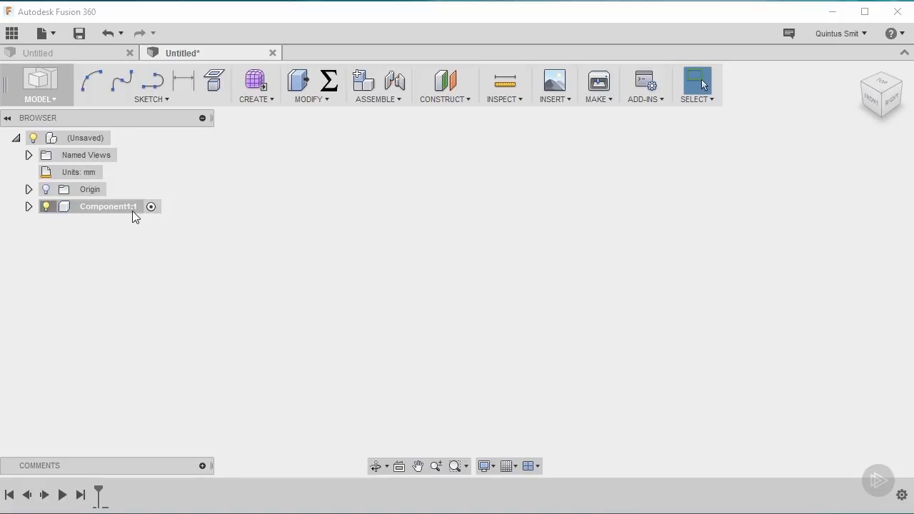
pyautogui.moveTo(126, 218)
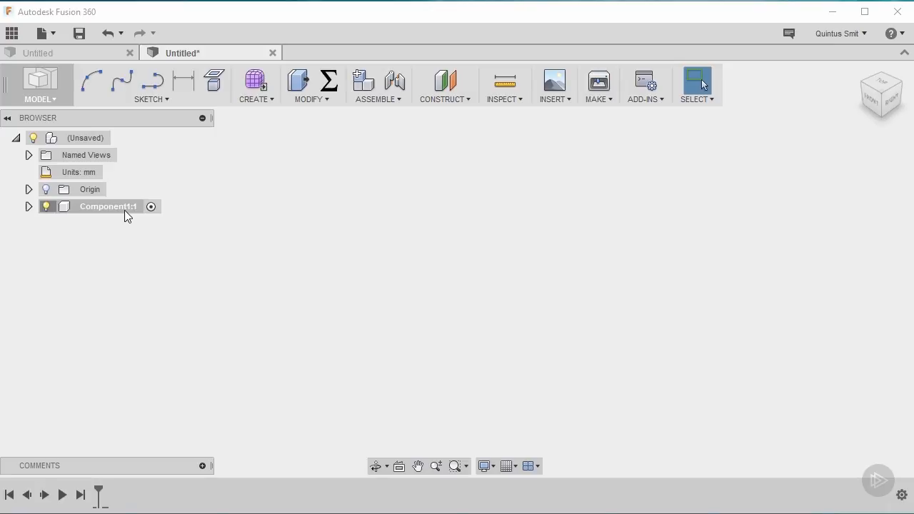
pyautogui.click(107, 206)
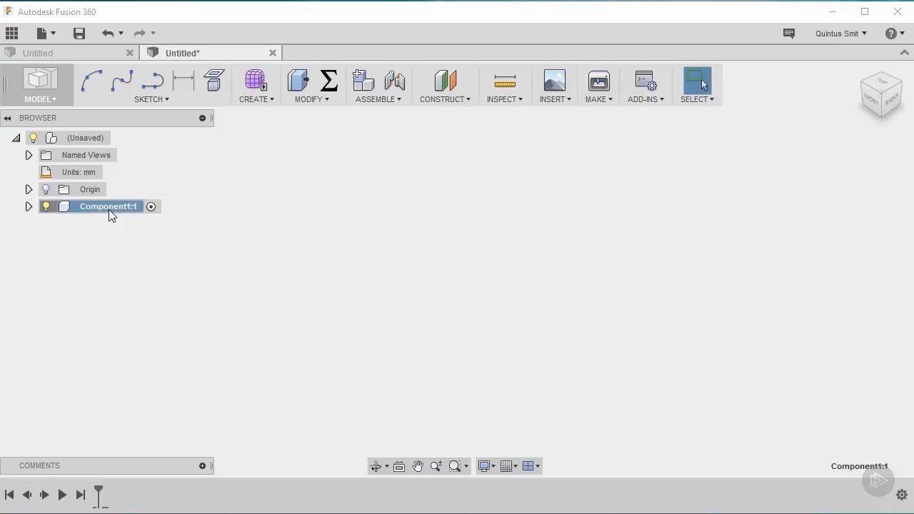
pyautogui.doubleClick(109, 206)
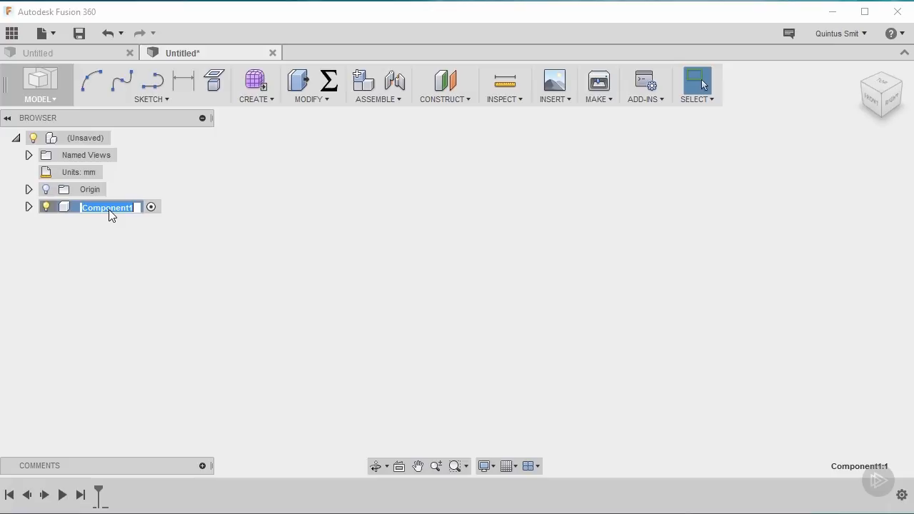
pyautogui.write('bookCaseSide :1')
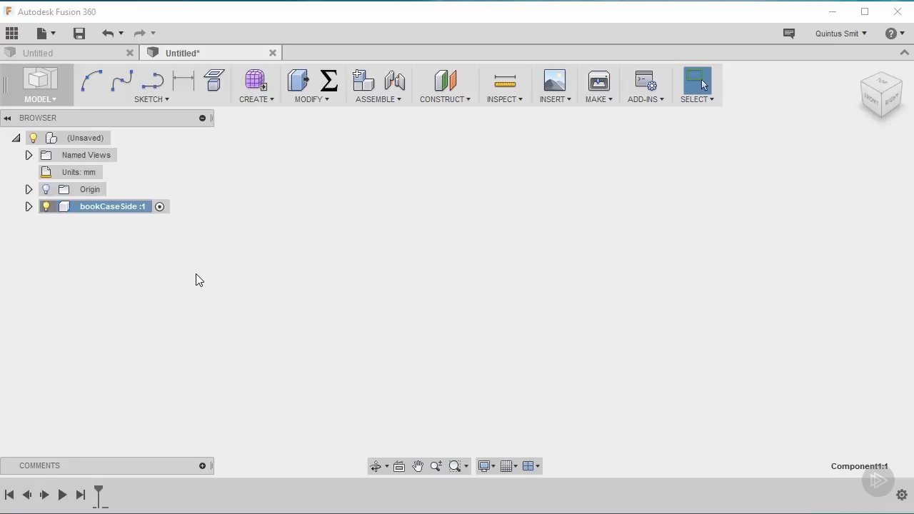
pyautogui.moveTo(138, 235)
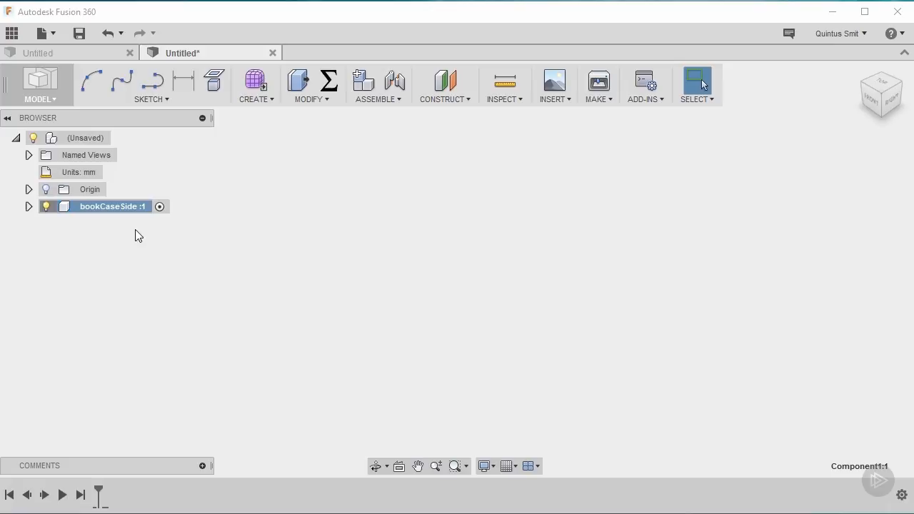
pyautogui.moveTo(140, 498)
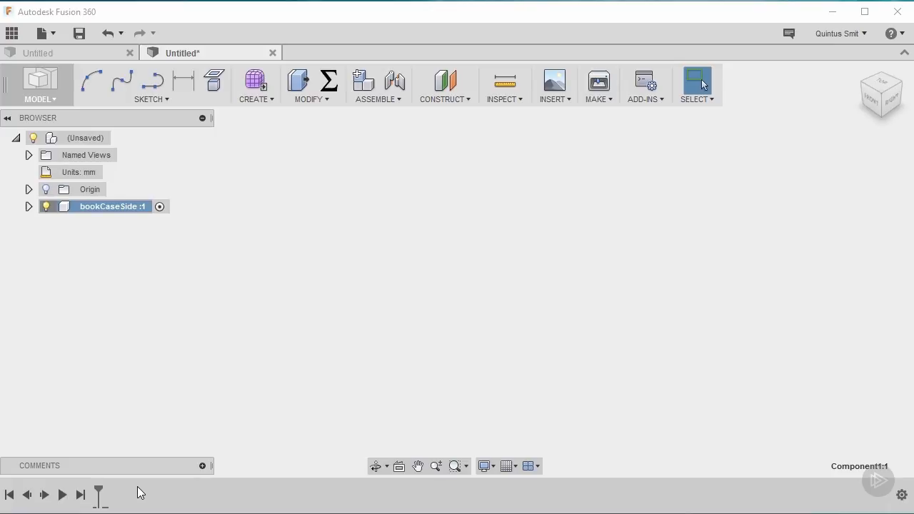
pyautogui.moveTo(146, 248)
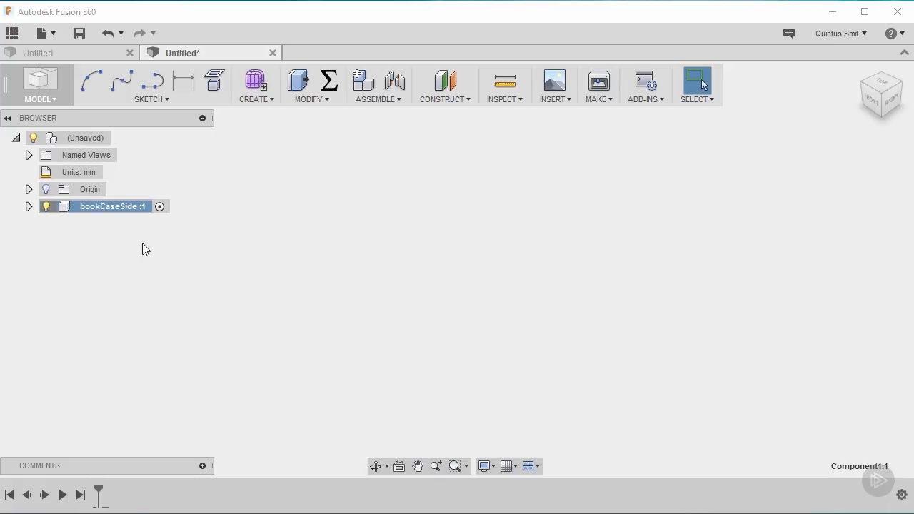
pyautogui.moveTo(97, 213)
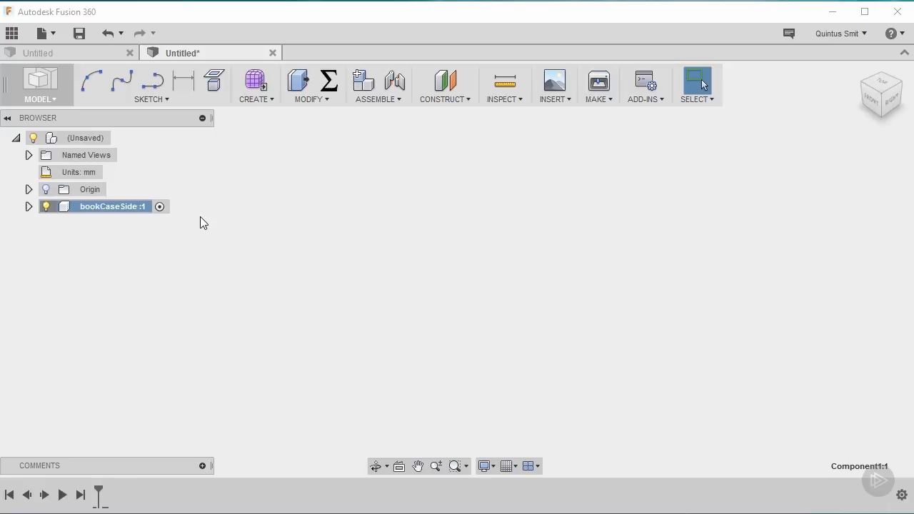
pyautogui.moveTo(343, 196)
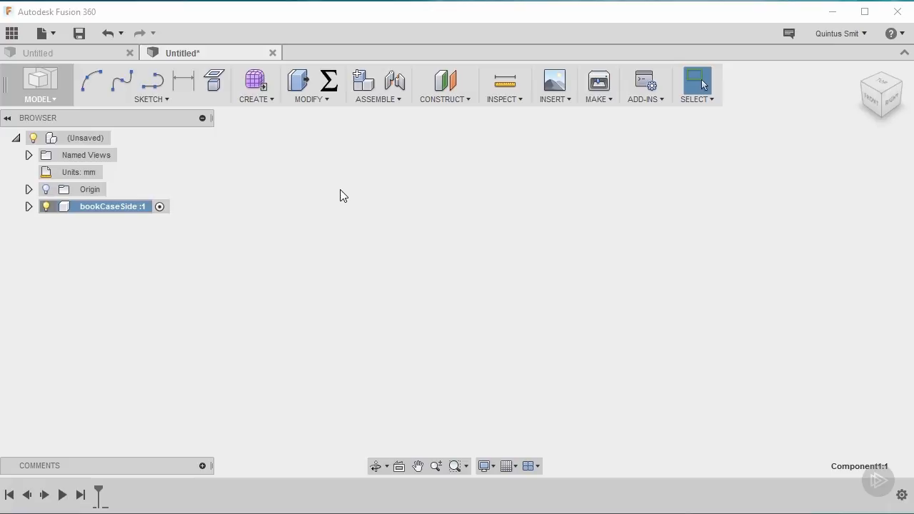
pyautogui.moveTo(183, 199)
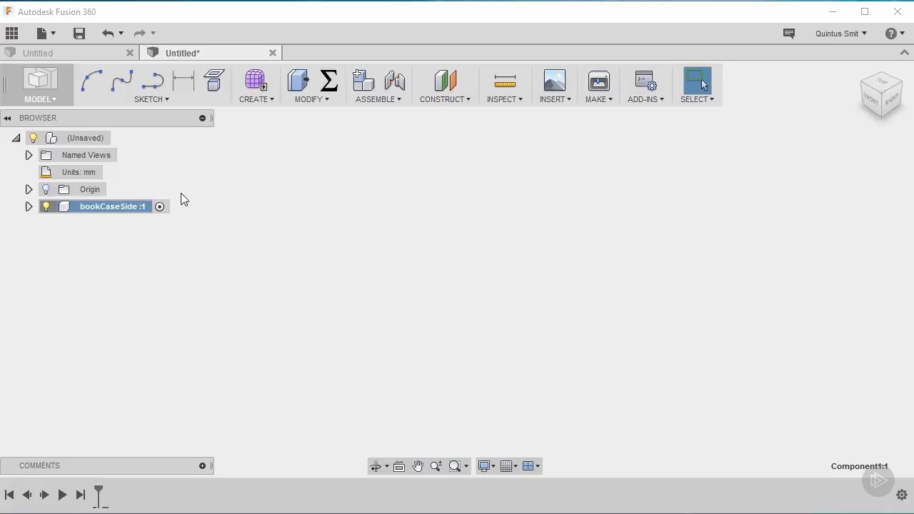
pyautogui.moveTo(138, 209)
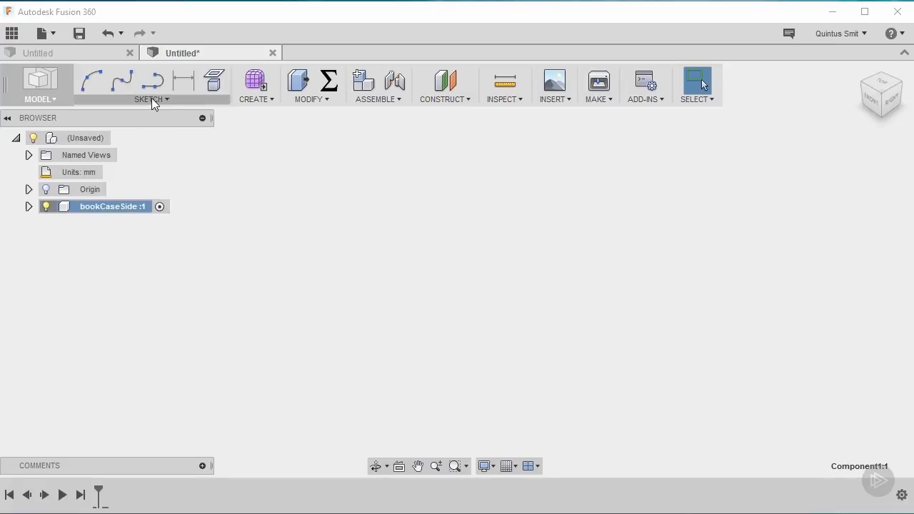
# Step: Create a new sketch on the right-side origin plane
pyautogui.click(151, 100)
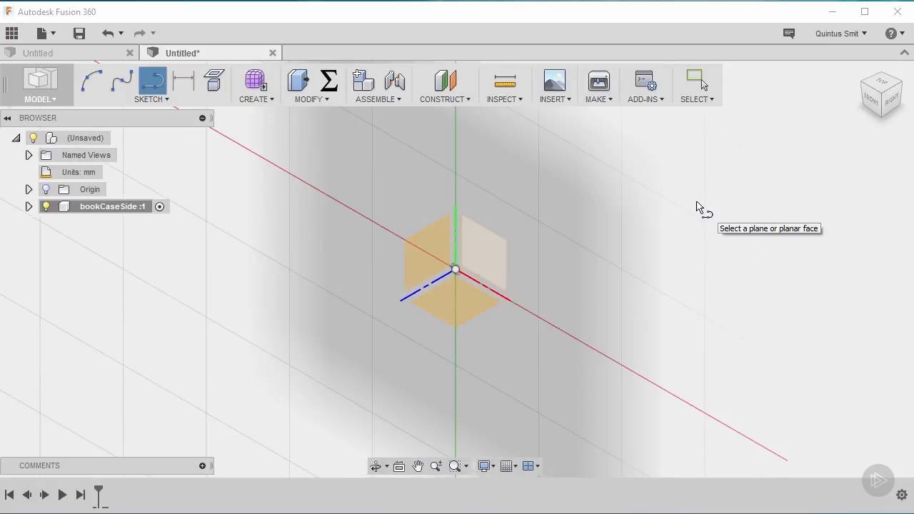
pyautogui.moveTo(881, 130)
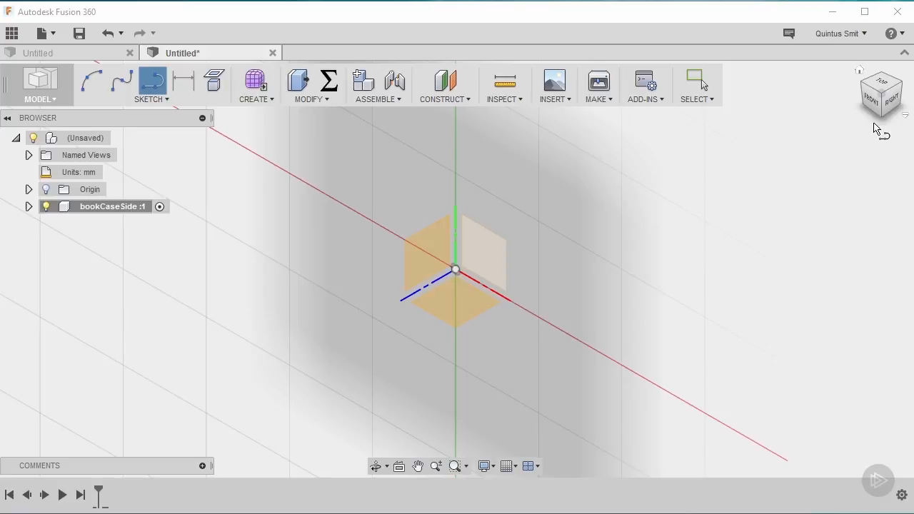
pyautogui.moveTo(889, 100)
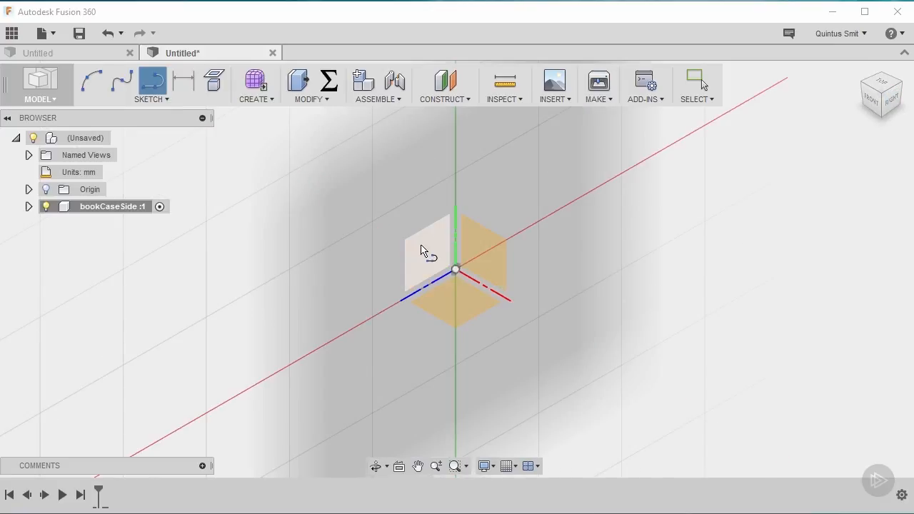
pyautogui.click(429, 246)
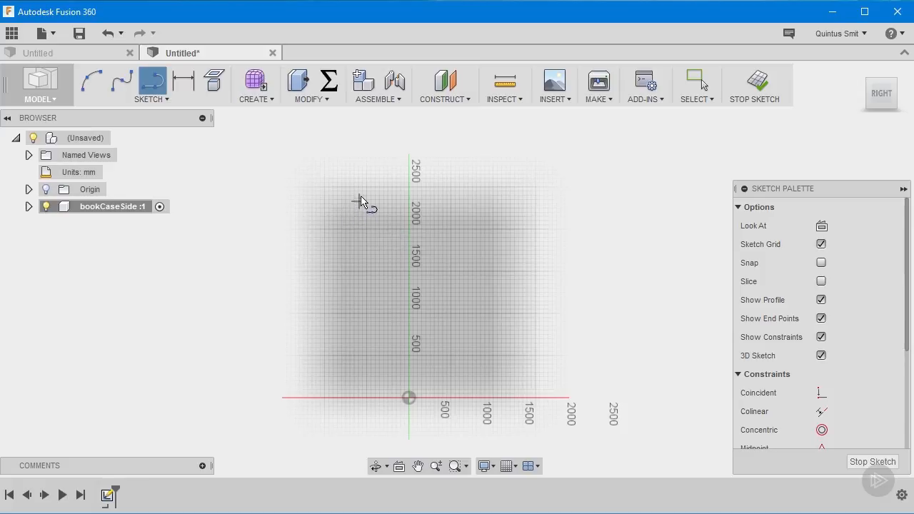
# Step: Draw the horizontal and vertical scaffold lines of the bookcase side from the origin and select them all
pyautogui.moveTo(360, 197); pyautogui.dragTo(466, 197)
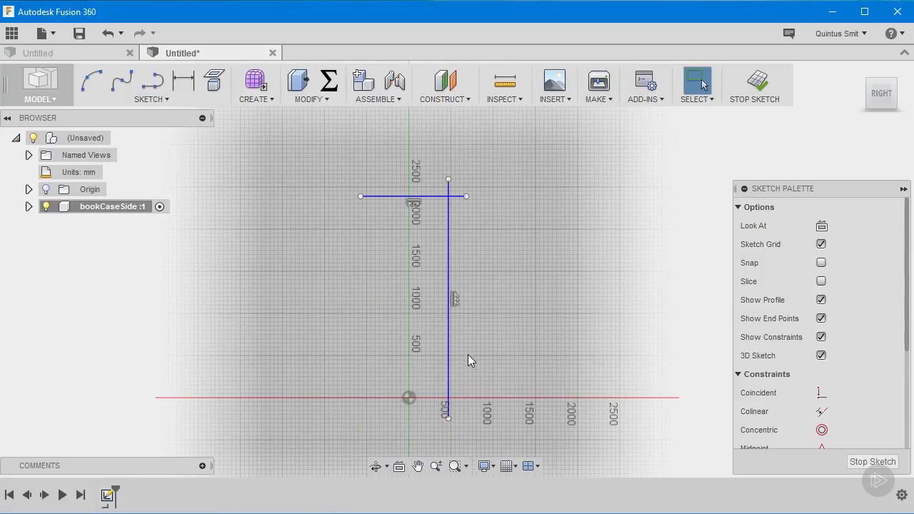
pyautogui.click(152, 81)
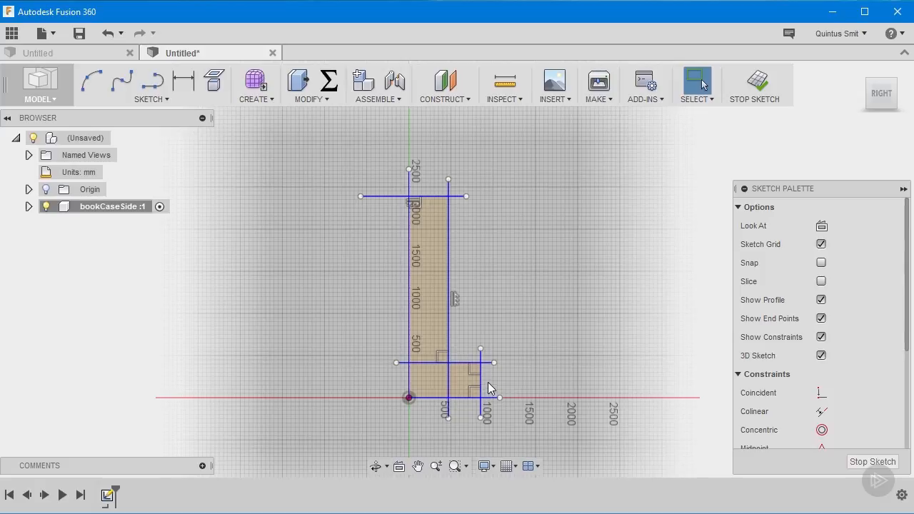
pyautogui.moveTo(473, 305)
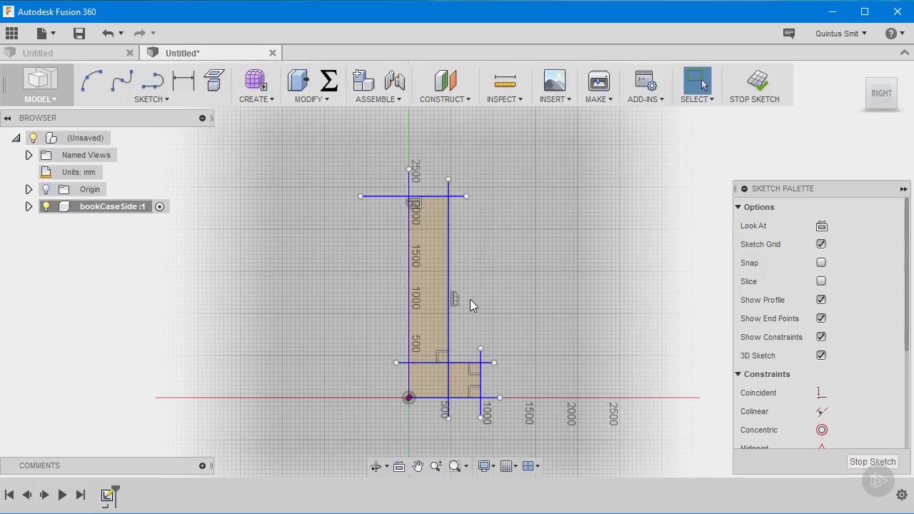
pyautogui.moveTo(492, 277)
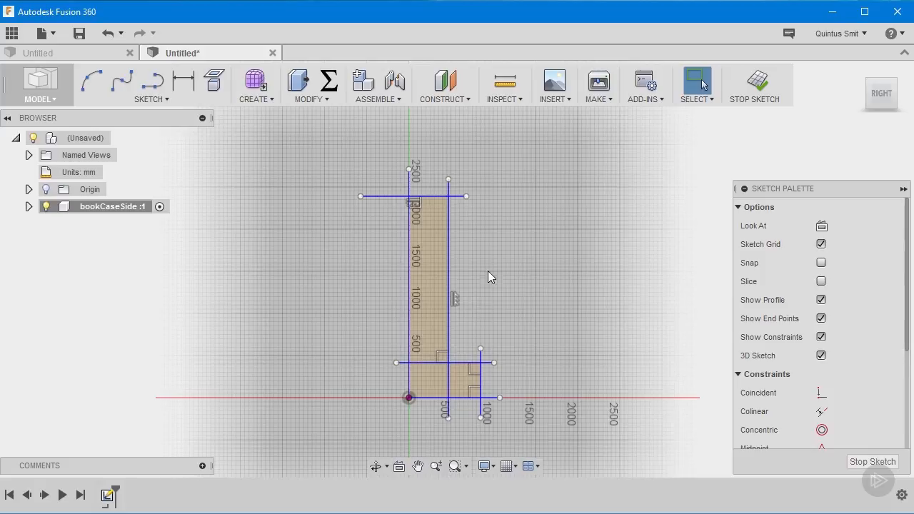
pyautogui.moveTo(499, 269)
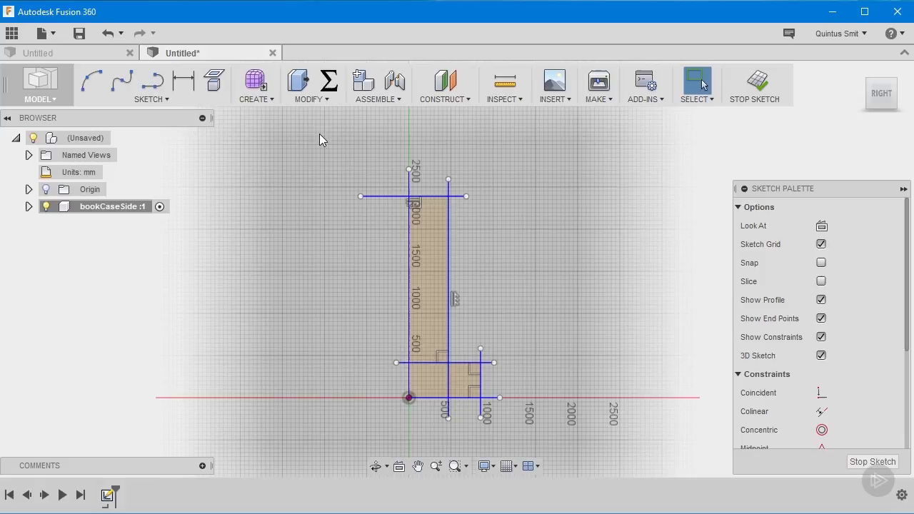
pyautogui.click(428, 286)
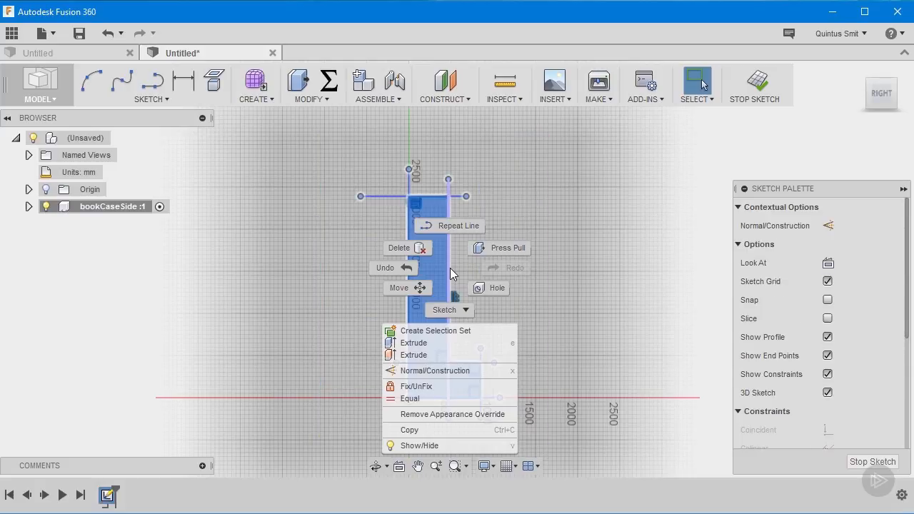
pyautogui.moveTo(450, 354)
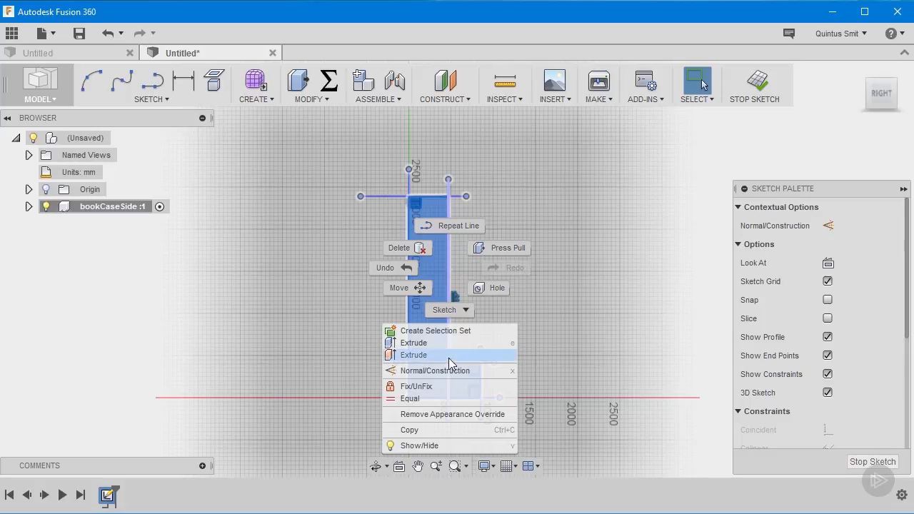
pyautogui.moveTo(500, 372)
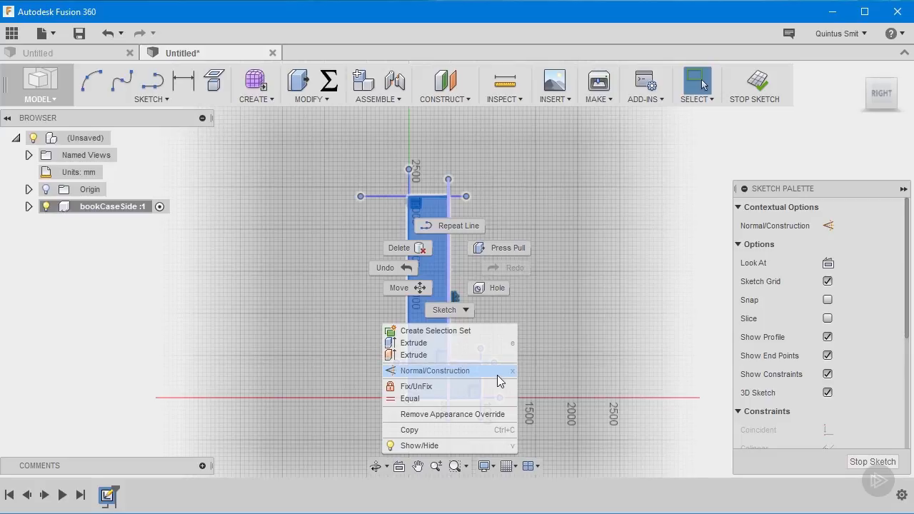
pyautogui.moveTo(469, 374)
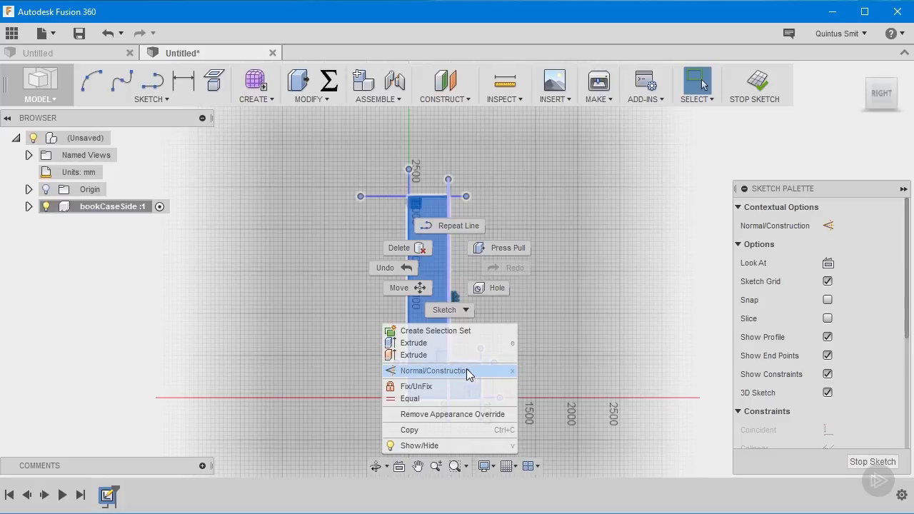
# Step: Switch the selected scaffold lines to construction geometry via Normal/Construction
pyautogui.click(433, 372)
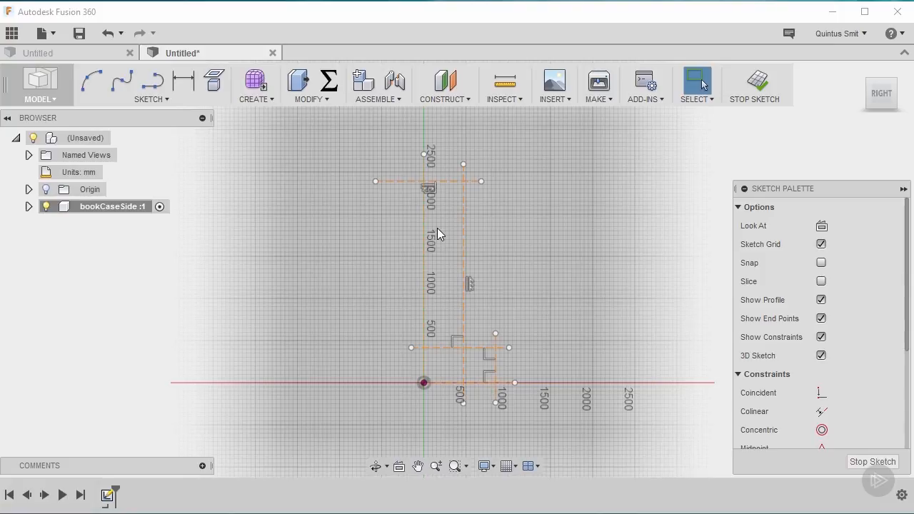
pyautogui.moveTo(388, 160)
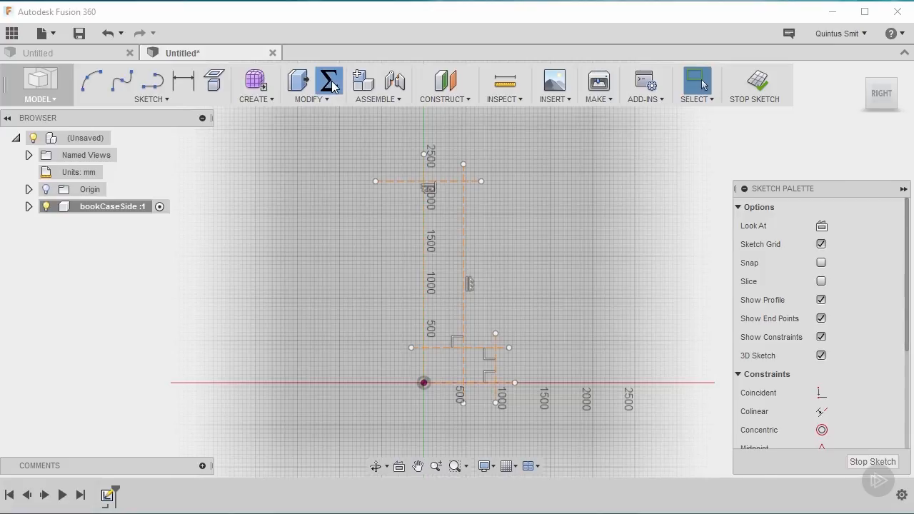
# Step: Add user parameters thickness = 16 mm and height = 1800 mm in the Parameters dialog
pyautogui.click(328, 80)
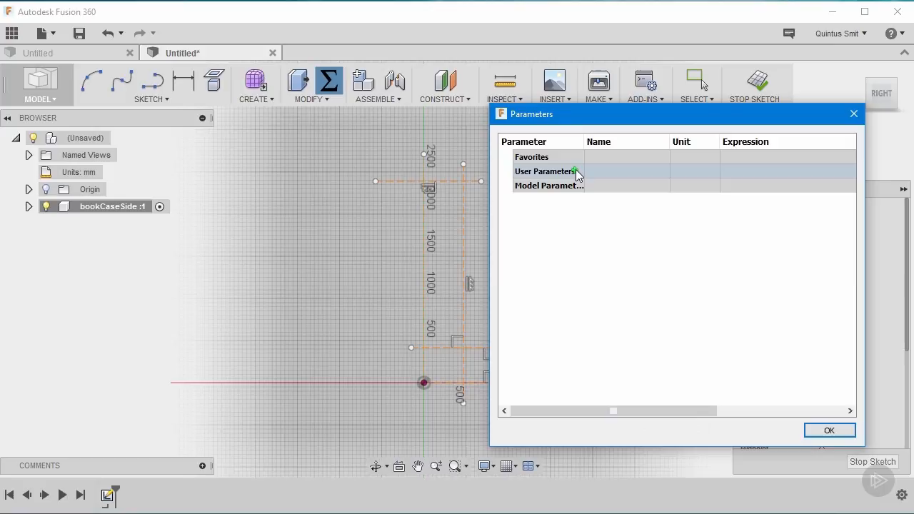
pyautogui.click(574, 171)
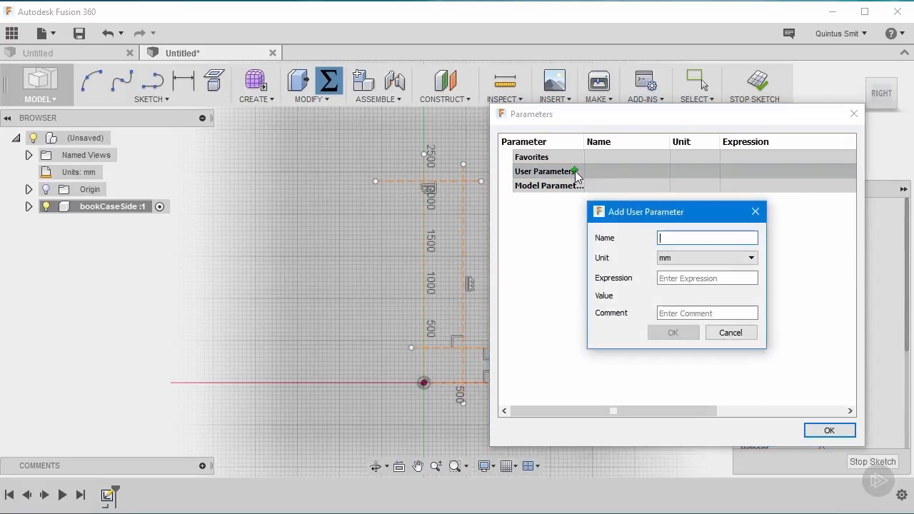
pyautogui.write('thickness')
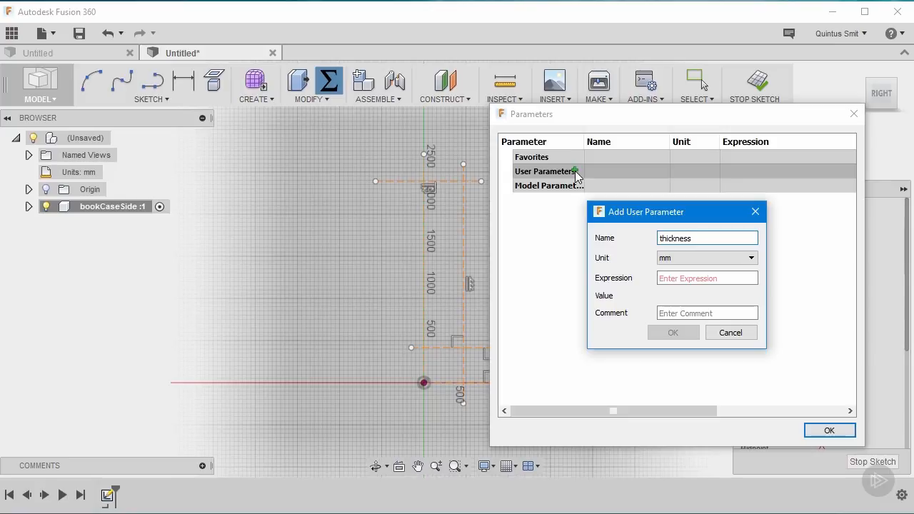
pyautogui.click(706, 277)
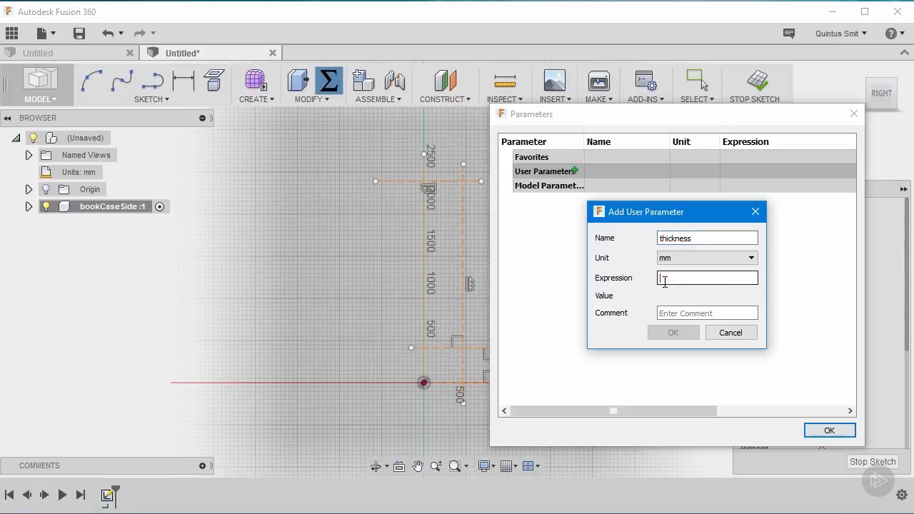
pyautogui.write('16')
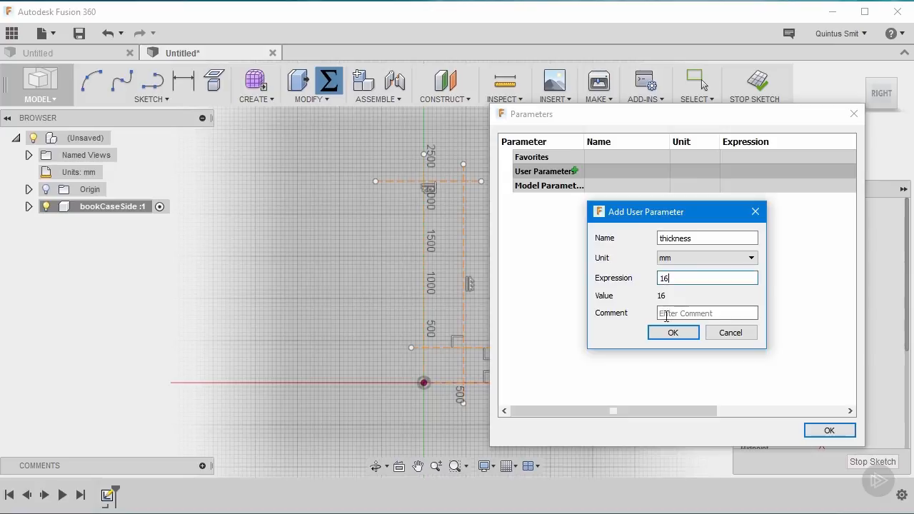
pyautogui.click(673, 332)
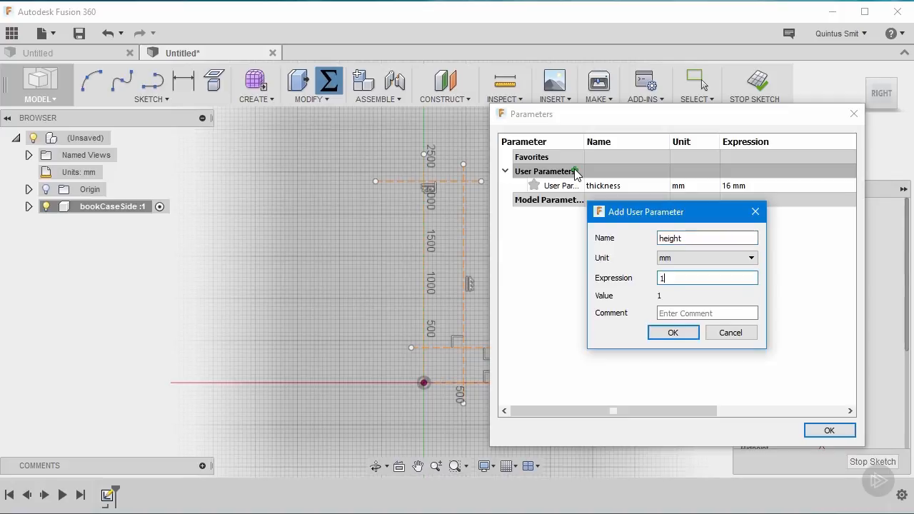
pyautogui.write('1800')
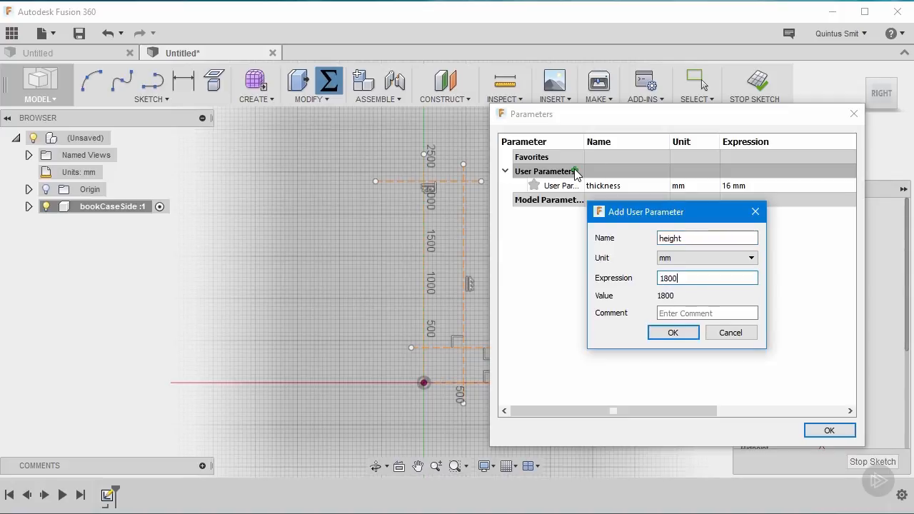
pyautogui.click(671, 332)
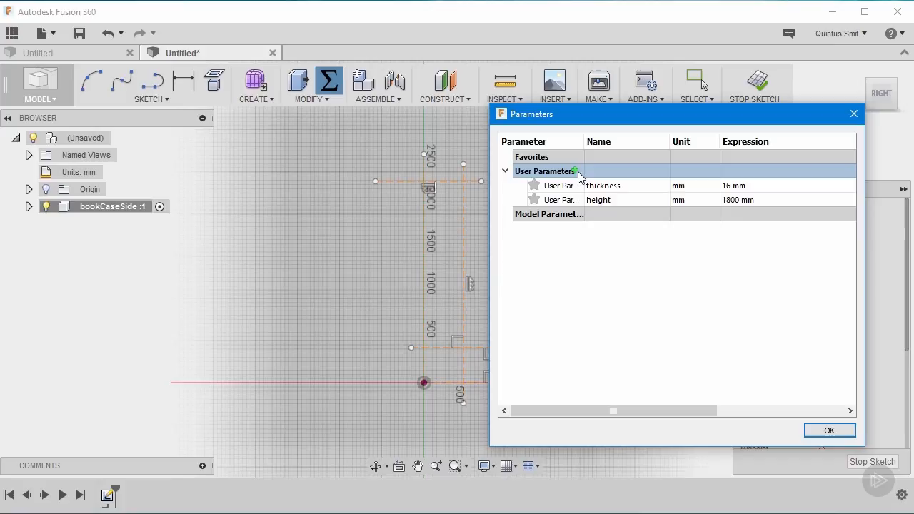
# Step: Add user parameters width = 380 mm and length = 1000 mm, then confirm the list
pyautogui.write('wid')
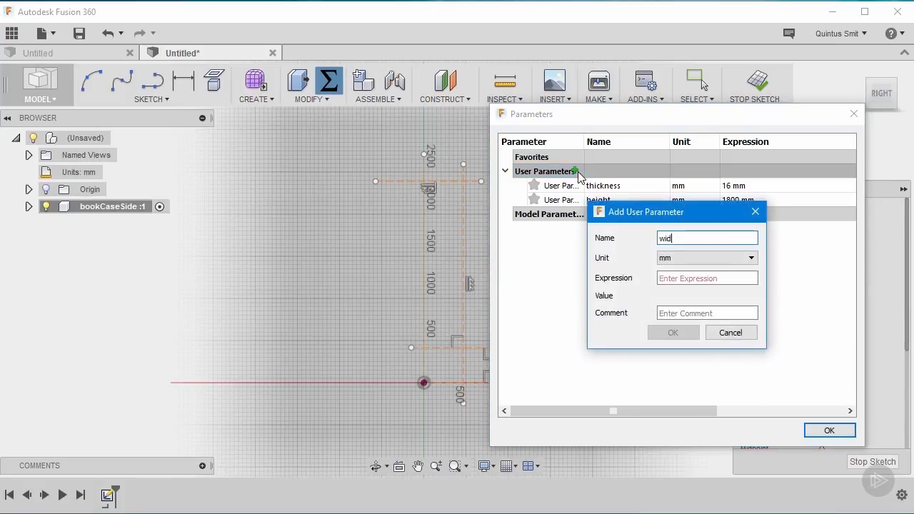
pyautogui.write('380')
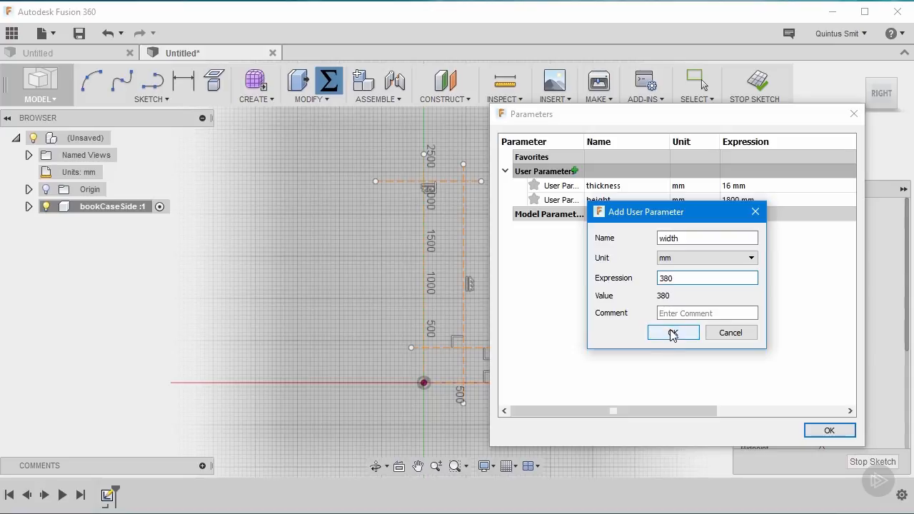
pyautogui.click(673, 331)
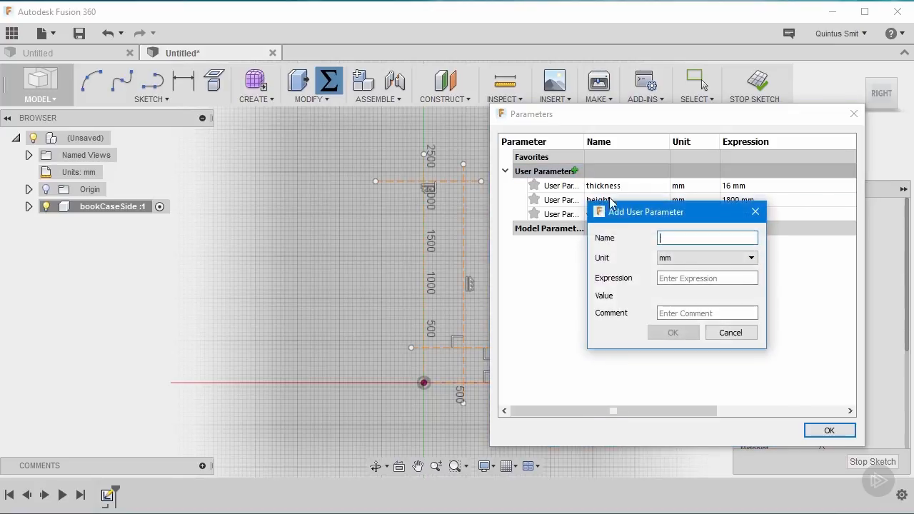
pyautogui.moveTo(624, 214)
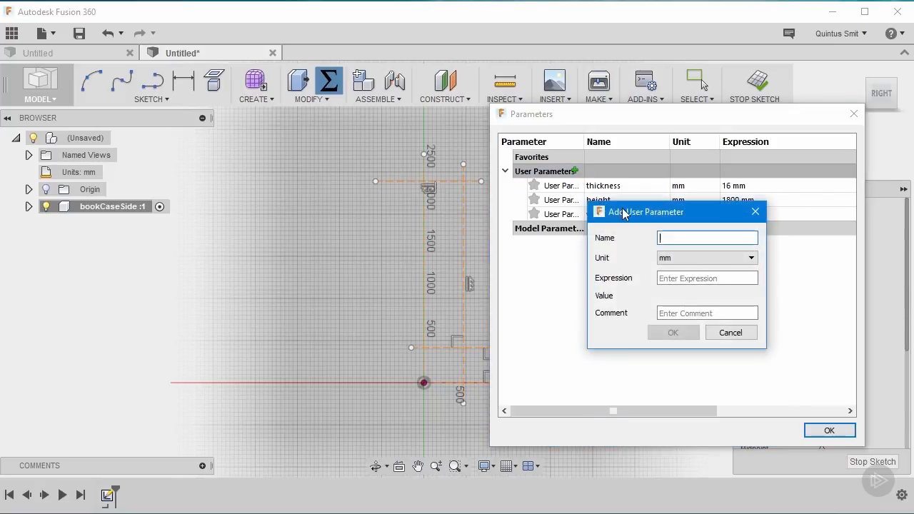
pyautogui.write('length')
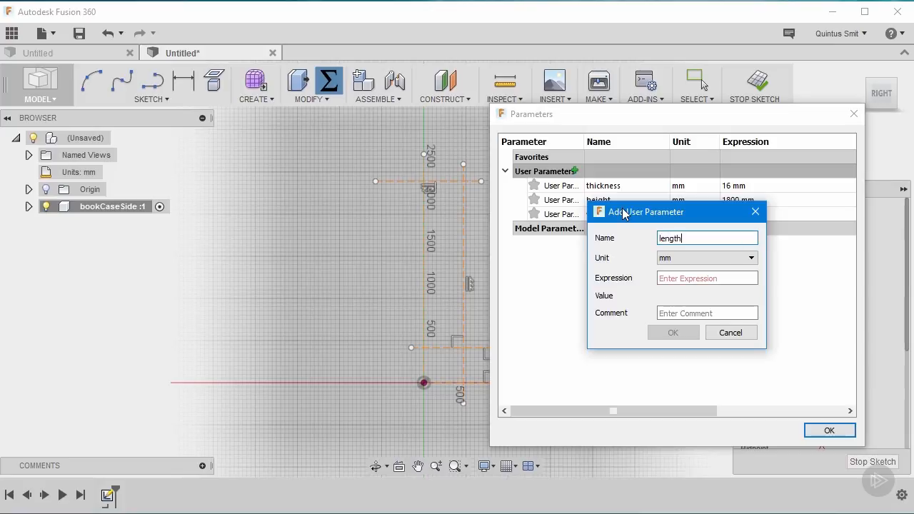
pyautogui.write('1000')
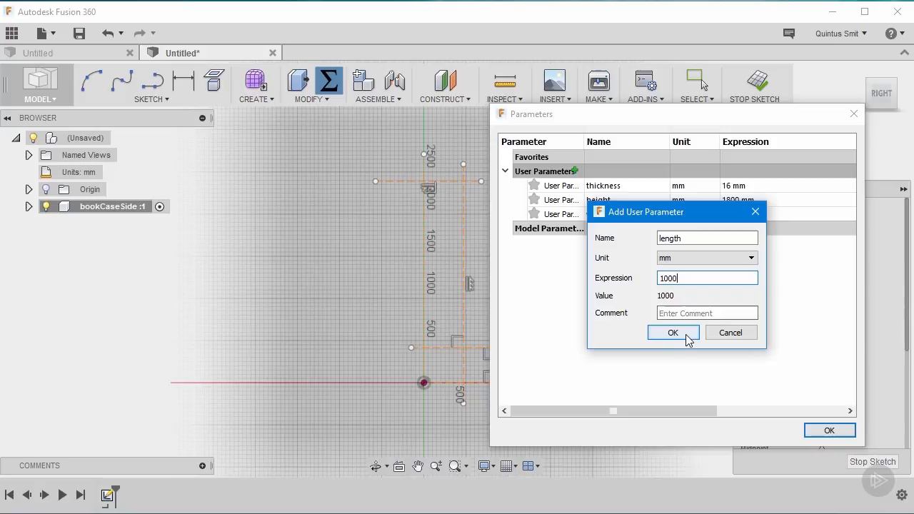
pyautogui.click(673, 332)
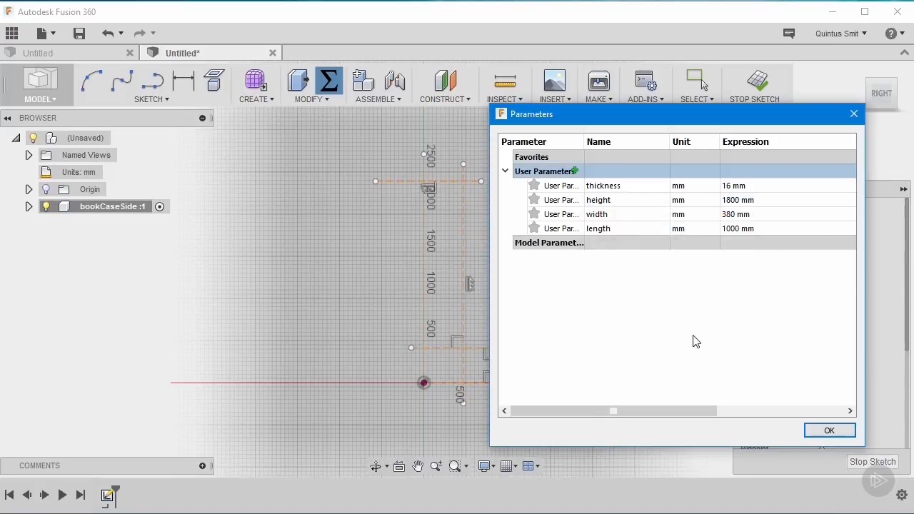
pyautogui.click(829, 431)
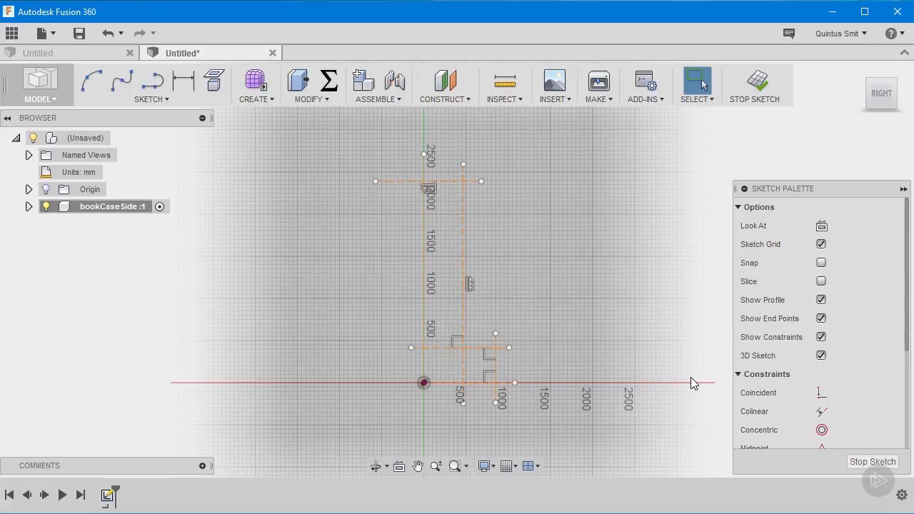
pyautogui.moveTo(618, 324)
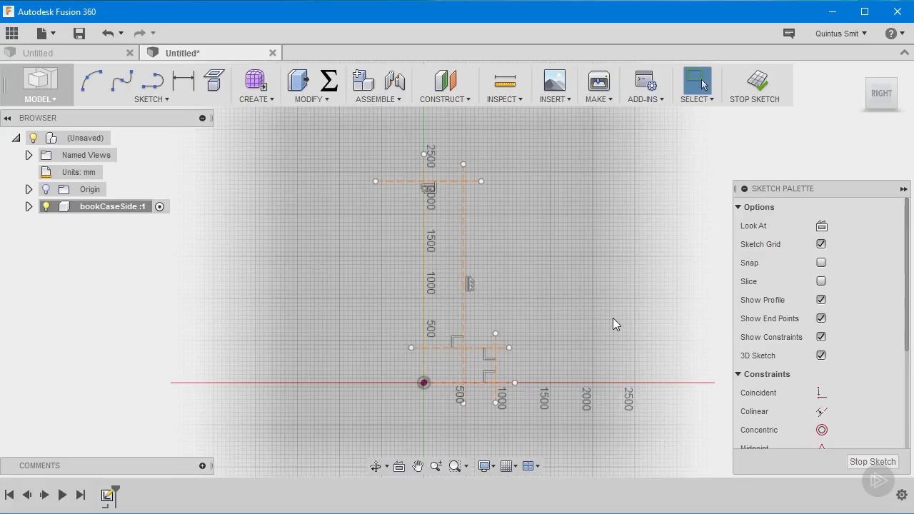
# Step: Dimension the baseline-to-top distance with the height parameter (1800 mm)
pyautogui.click(183, 80)
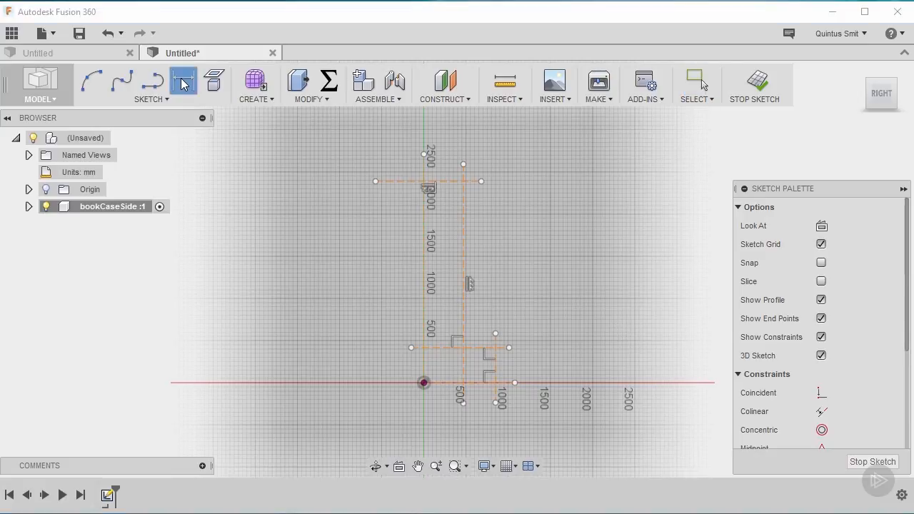
pyautogui.click(183, 80)
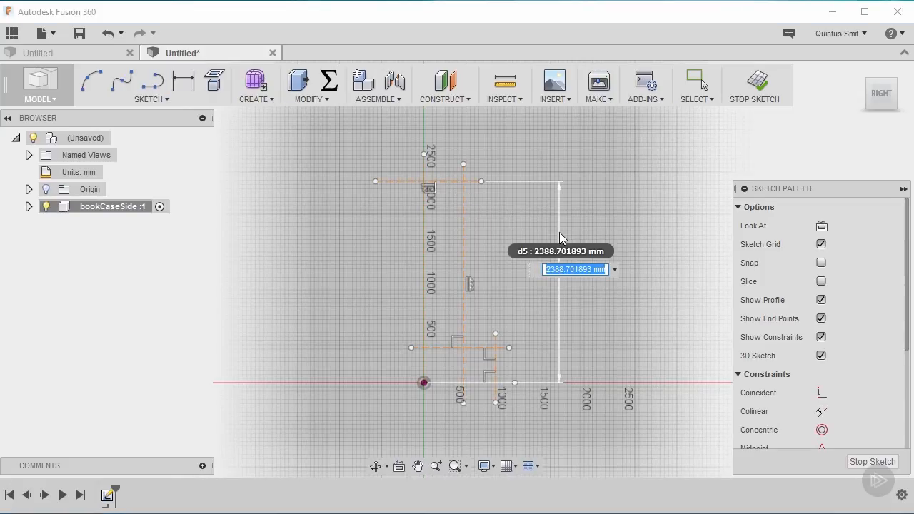
pyautogui.write('hei')
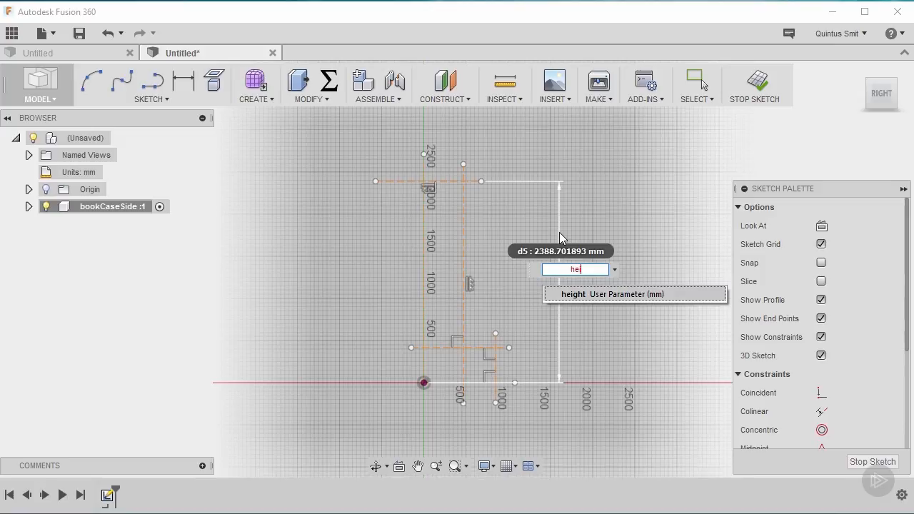
pyautogui.click(611, 294)
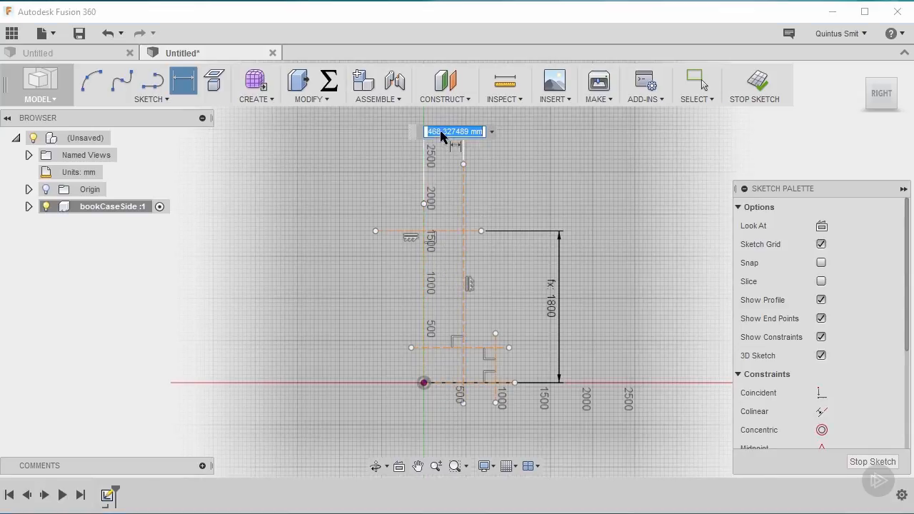
# Step: Enter width/2 for the horizontal dimension, then select the short horizontal line above the base
pyautogui.write('width')
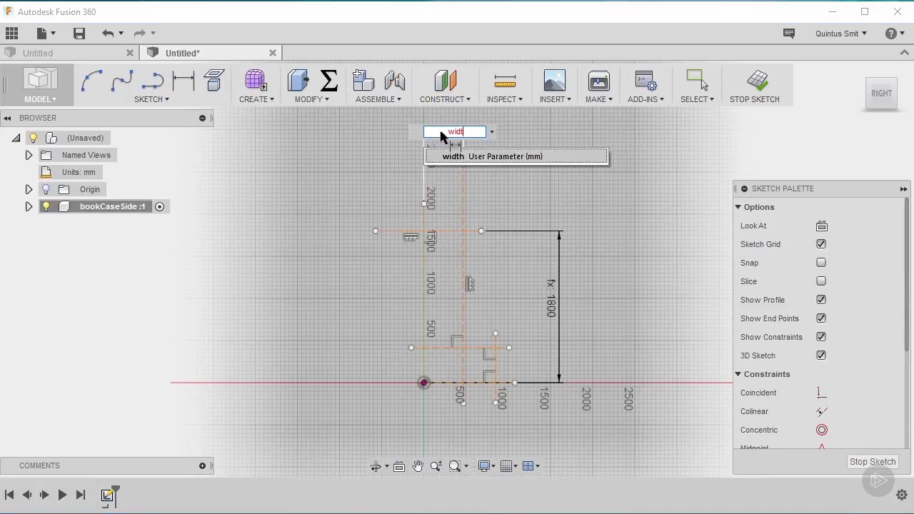
pyautogui.write('/2')
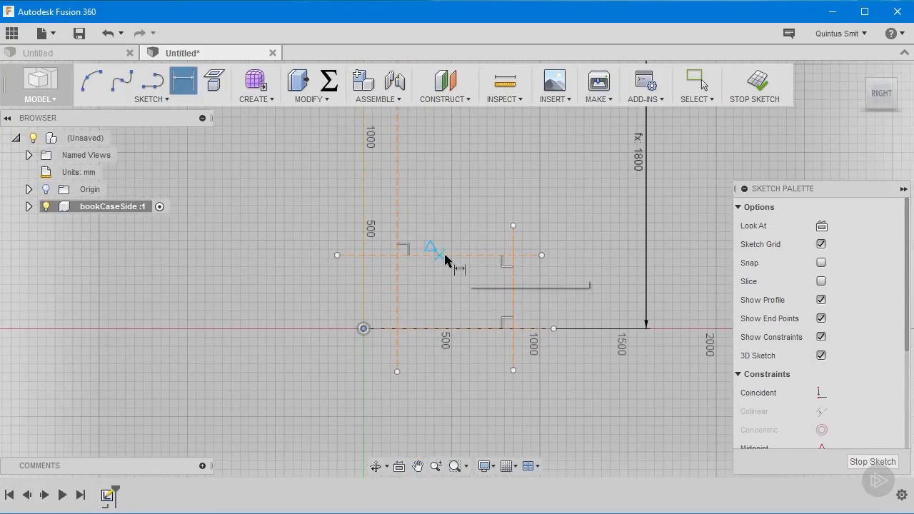
pyautogui.click(697, 80)
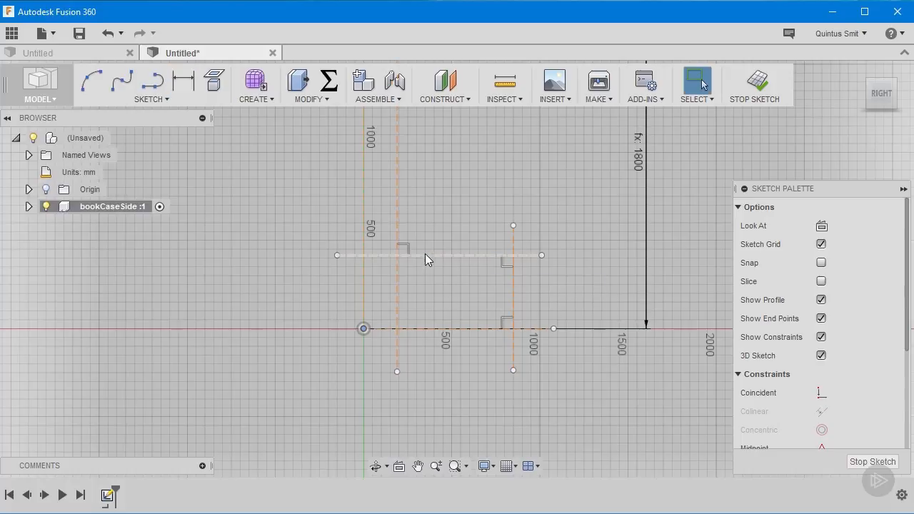